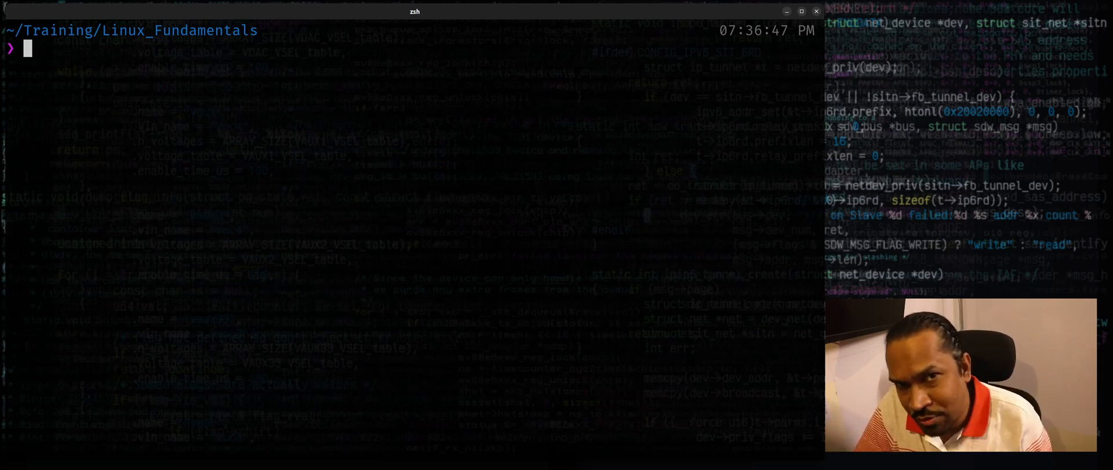
text(date)
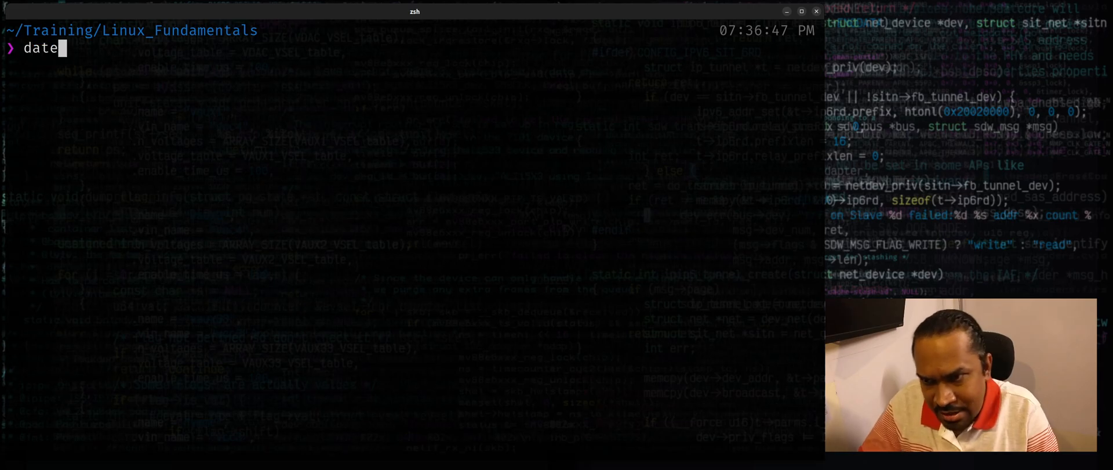
text(--dat)
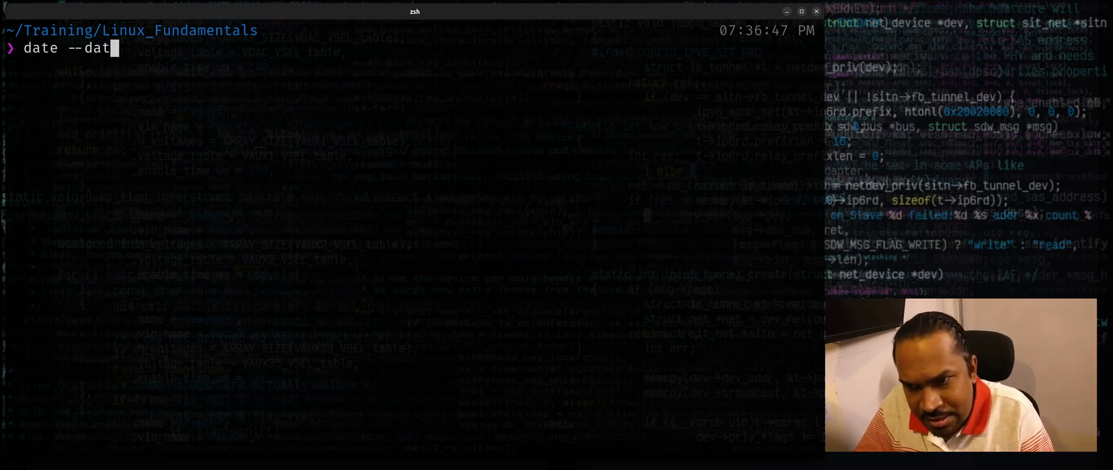
text(e)
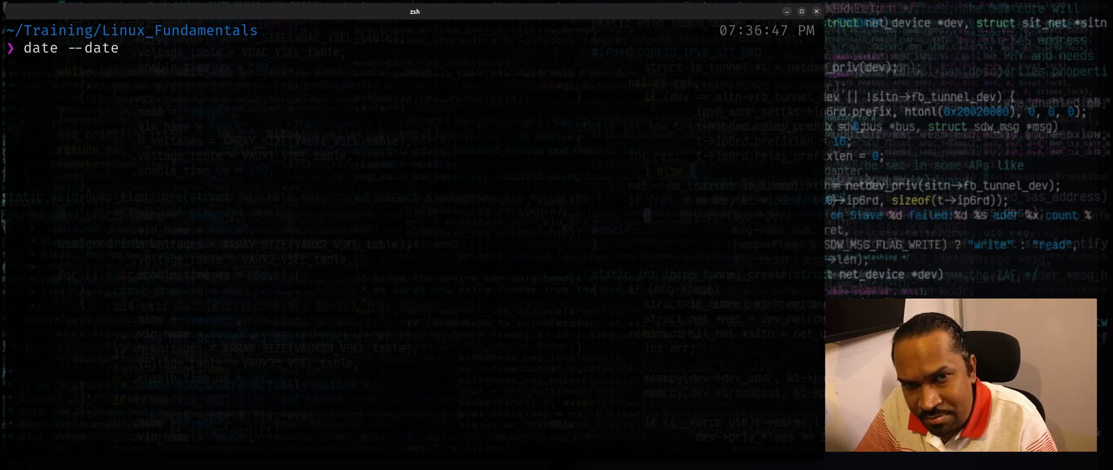
text(=)
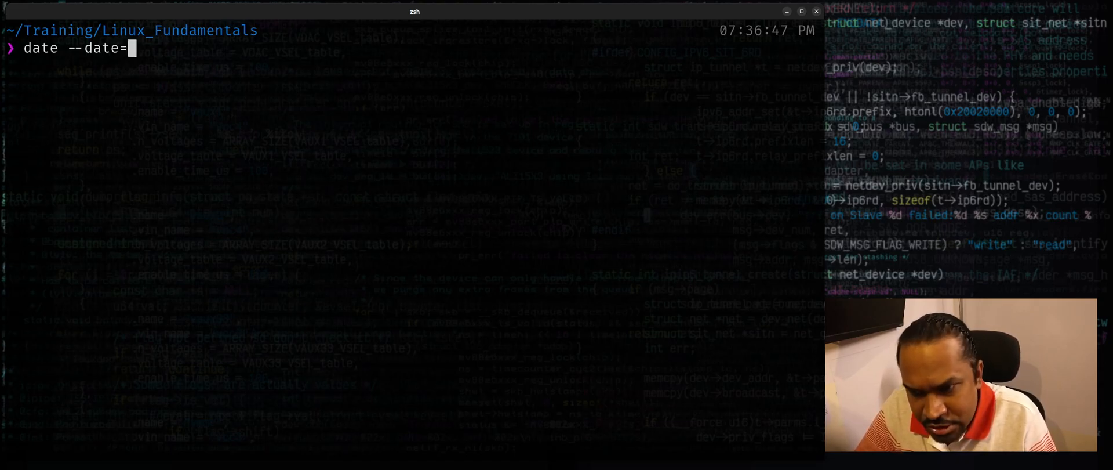
text(@)
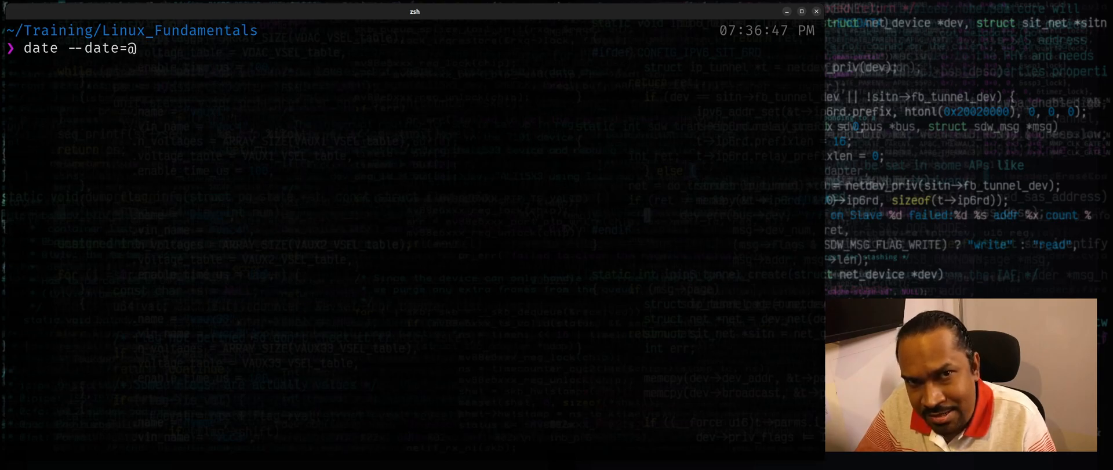
text(1)
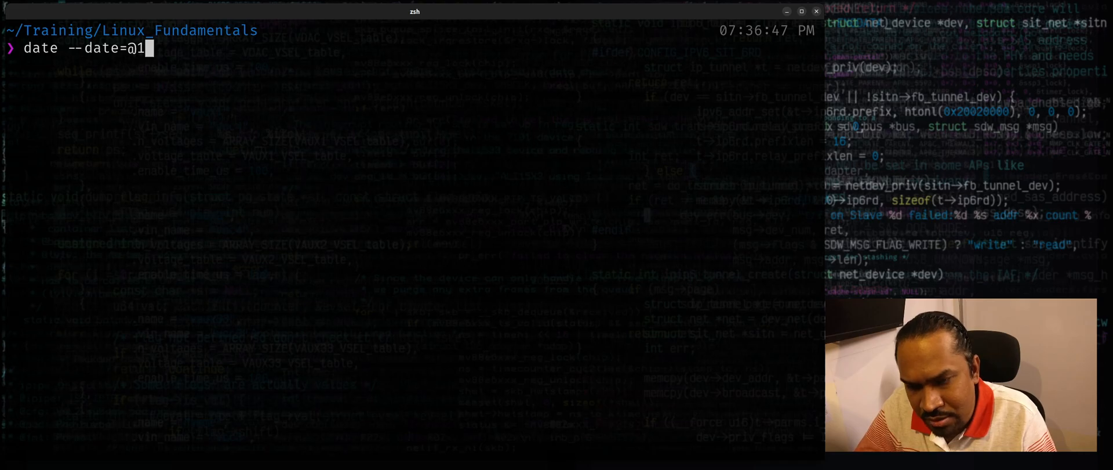
text(000000000)
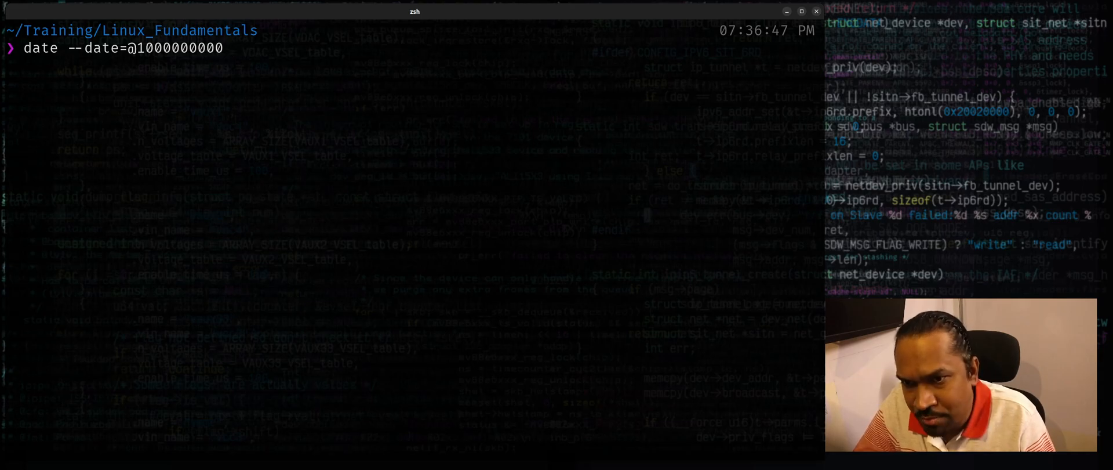
key(Return)
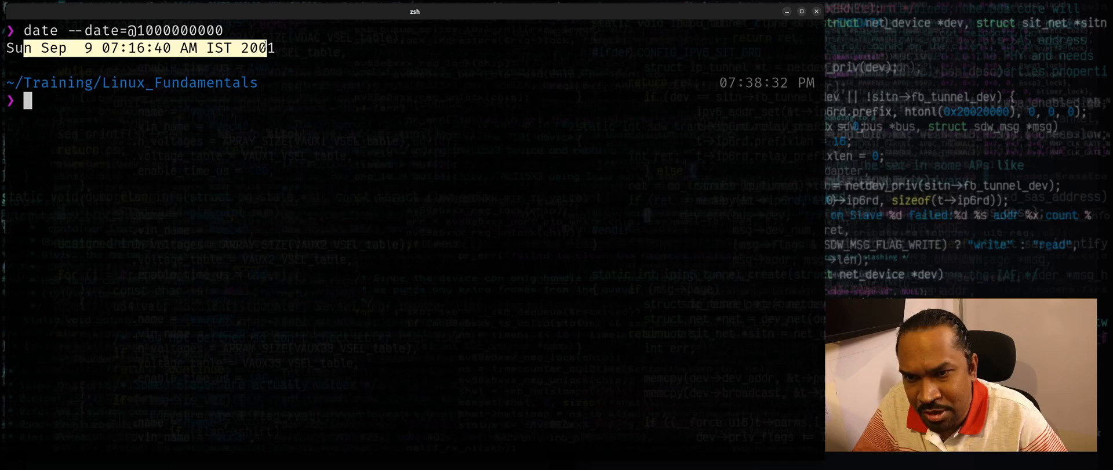
- Highlight the 2001 result, then run date --date=@0 showing Thu Jan 1 1970
double_click(259, 48)
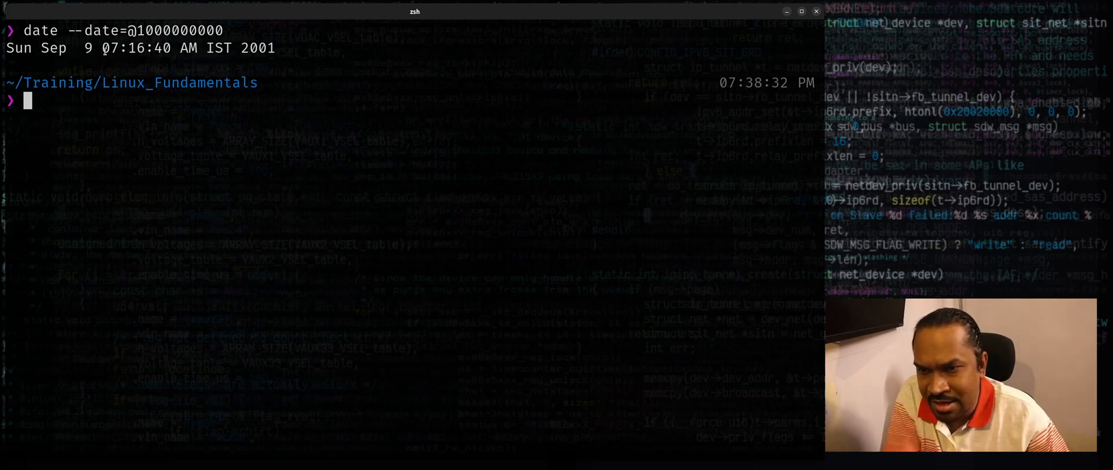
double_click(135, 48)
text(date --date=@)
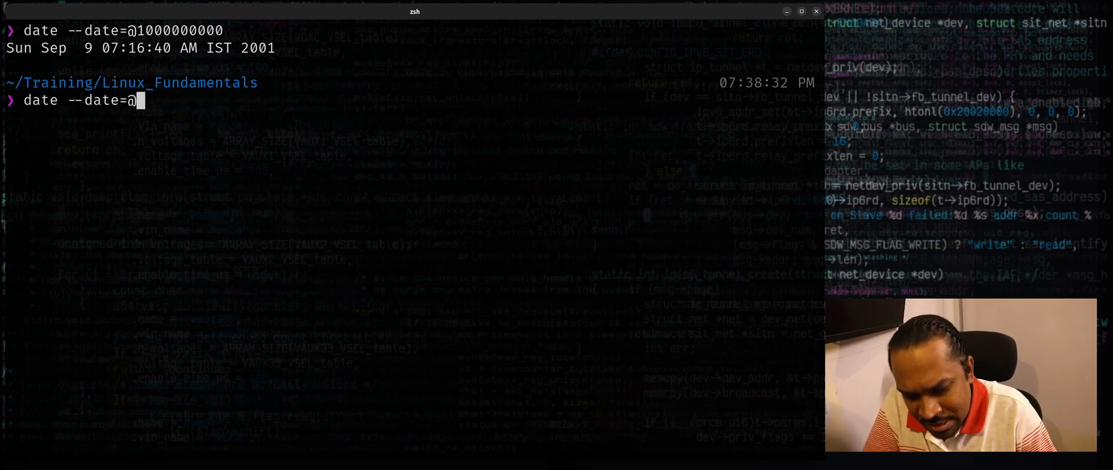
text(0)
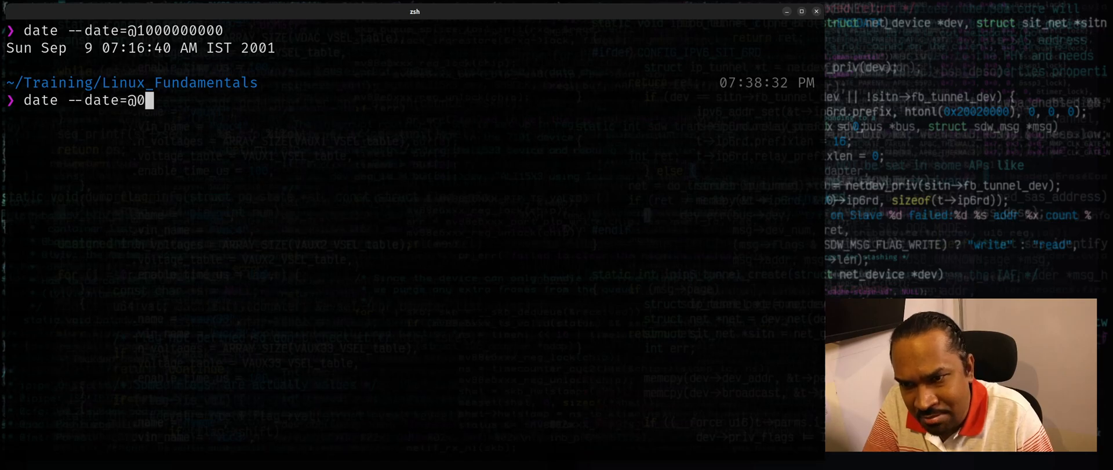
key(Return)
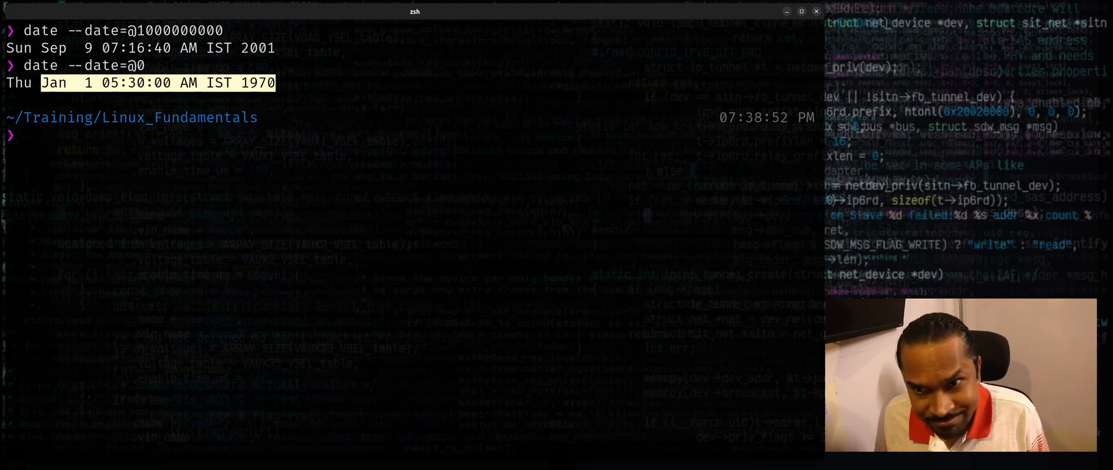
text(c)
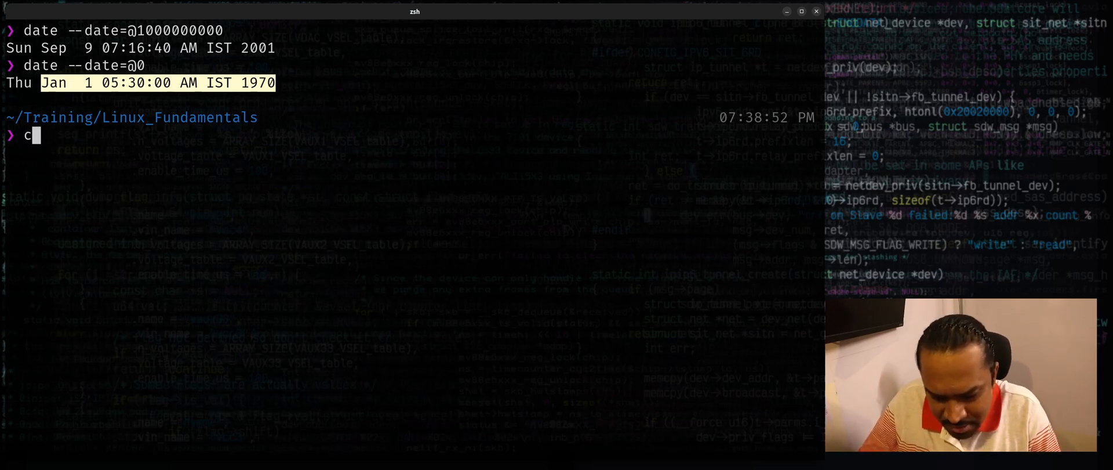
text(at)
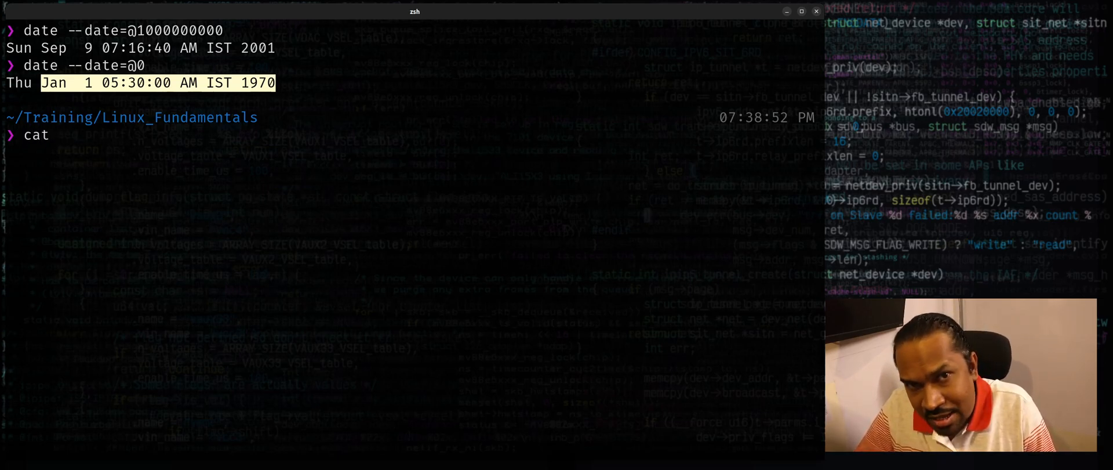
text(/p)
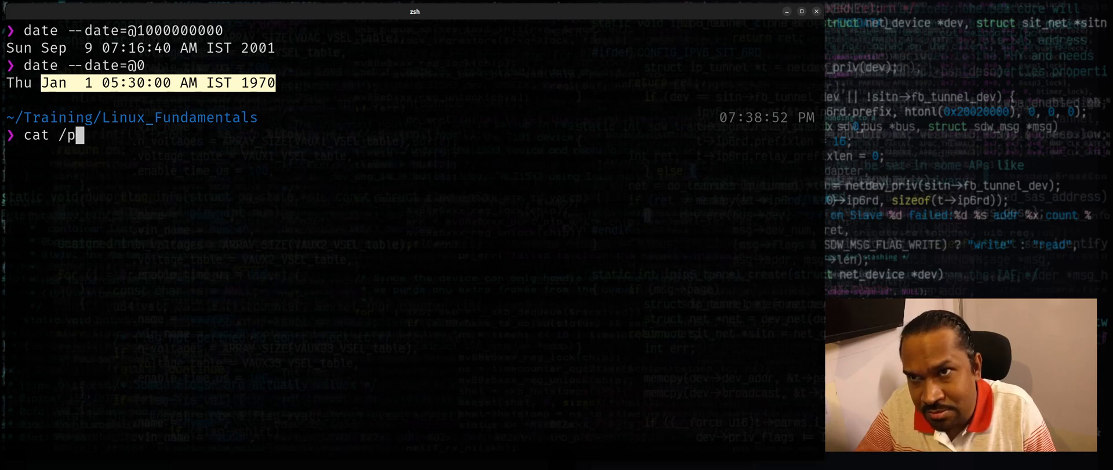
text(roc/stat)
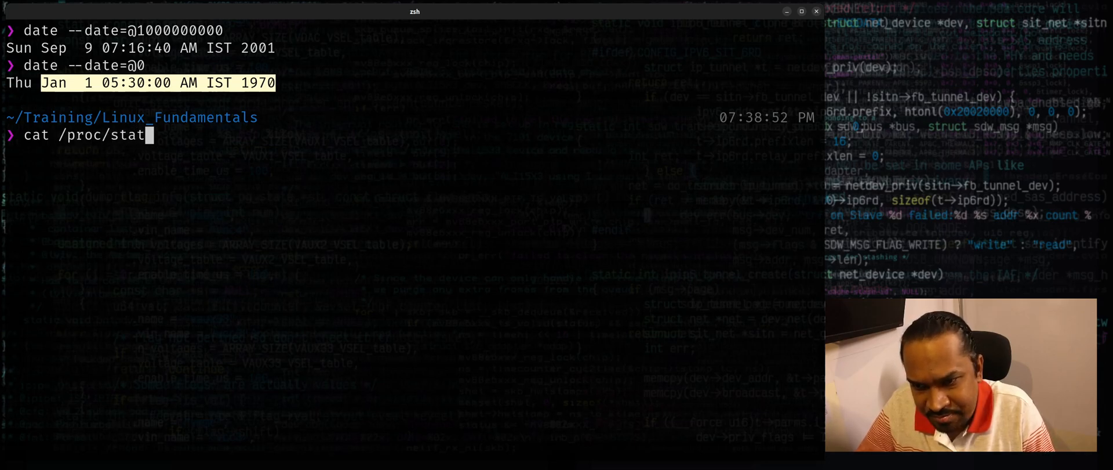
key(Return)
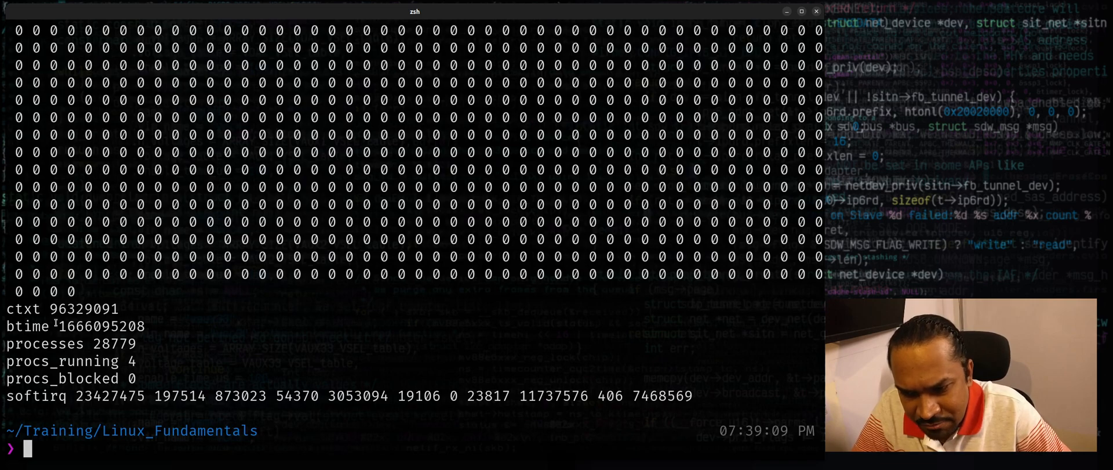
double_click(101, 326)
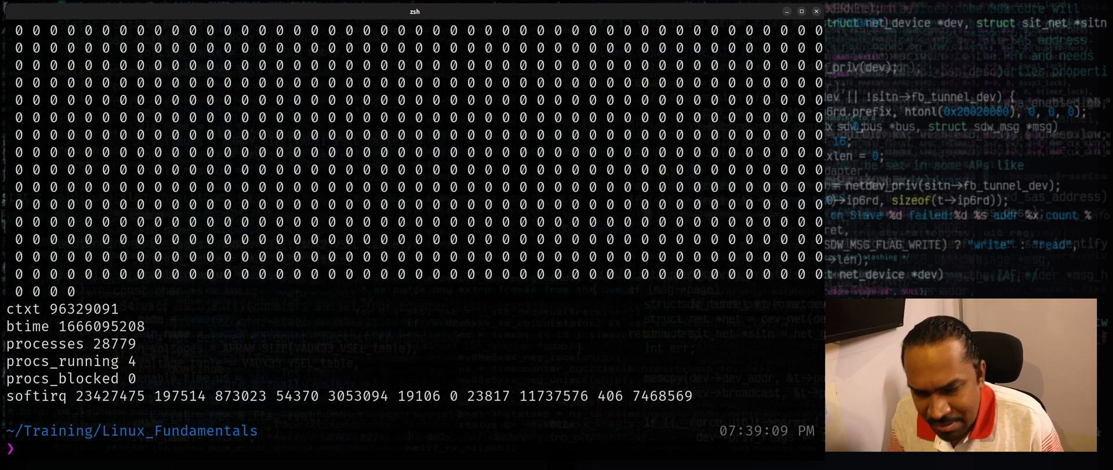
text(grep)
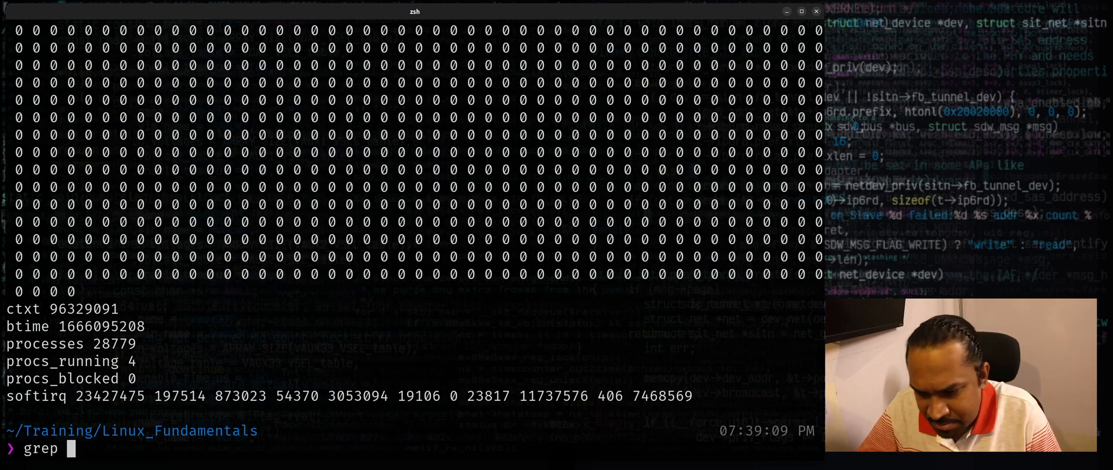
text(btime)
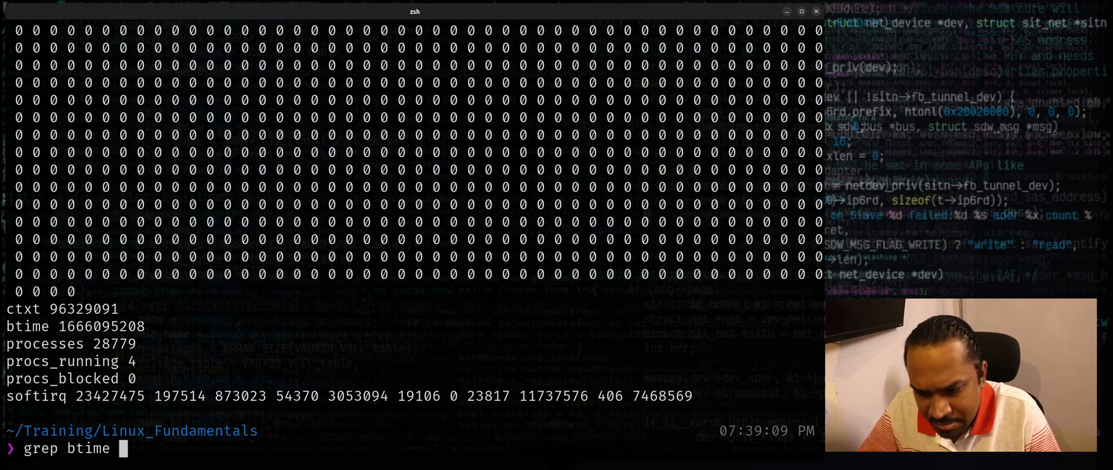
text(/pr)
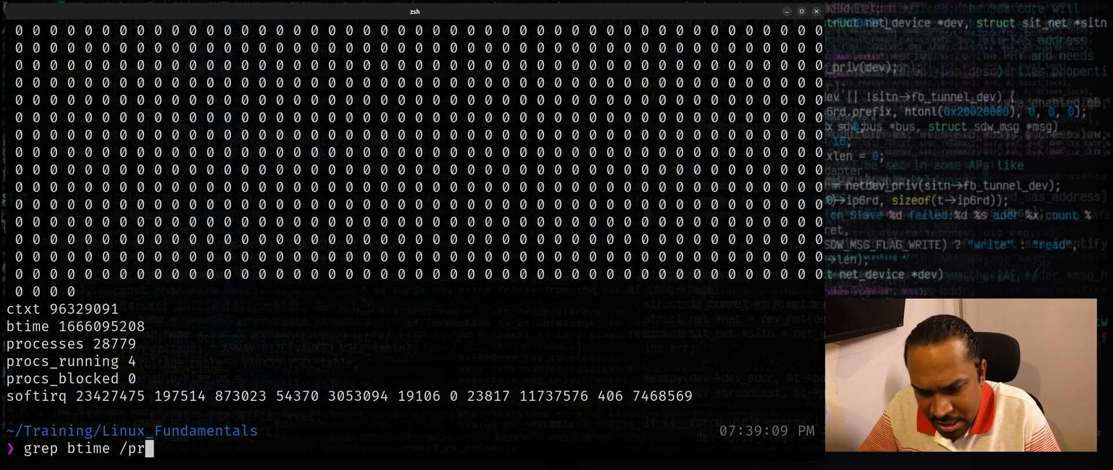
text(oc/stat)
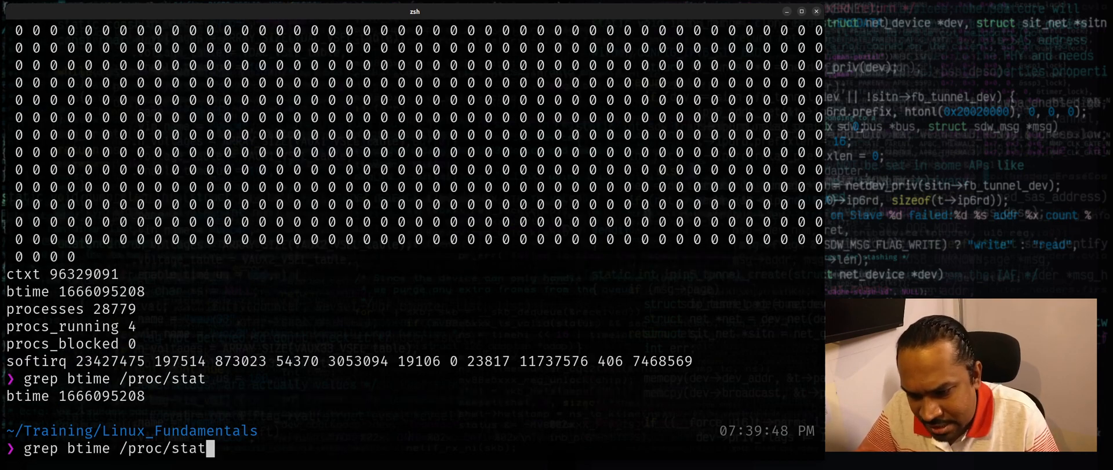
text(| cut)
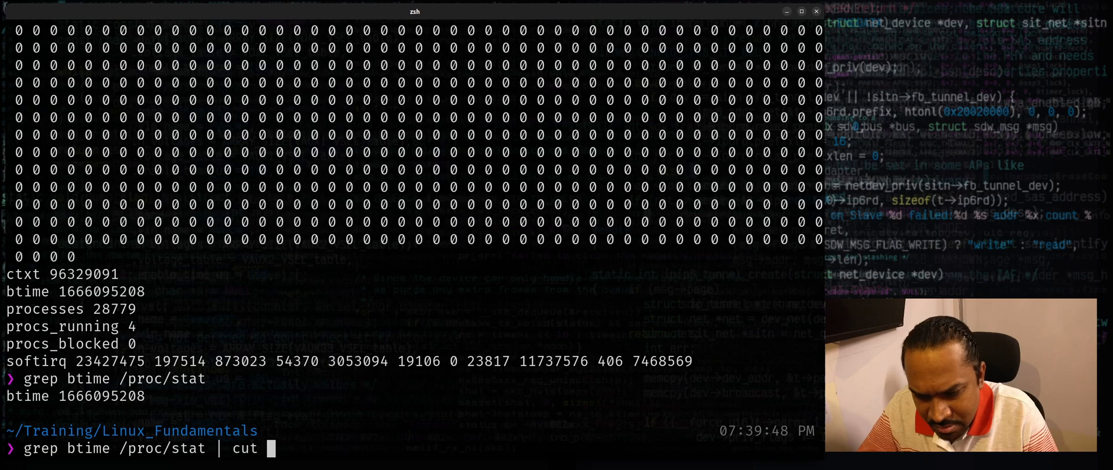
text(-f)
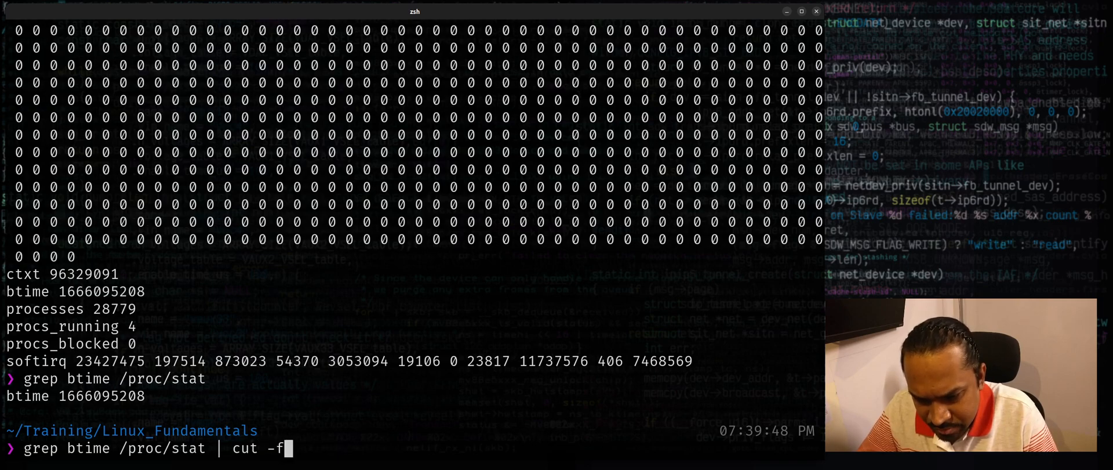
text(2 -d')
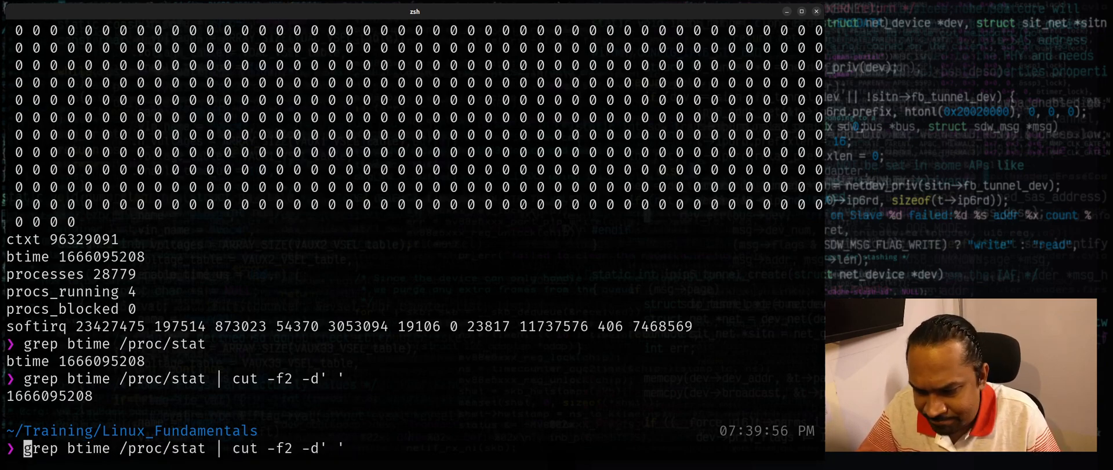
- Wrap the pipeline in date --date=@$(...), giving boot time Tue Oct 18 05:43:28 PM 2022
text(date)
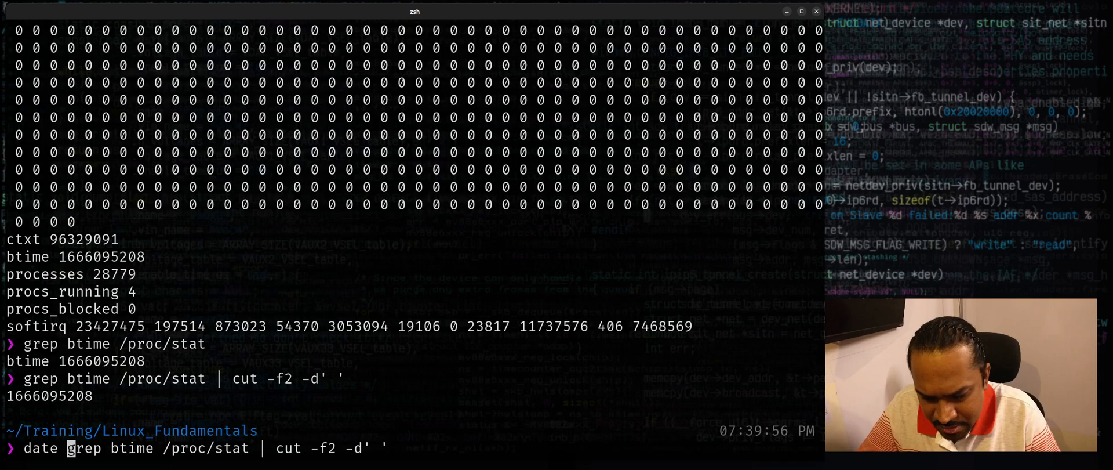
text(--date=@$)
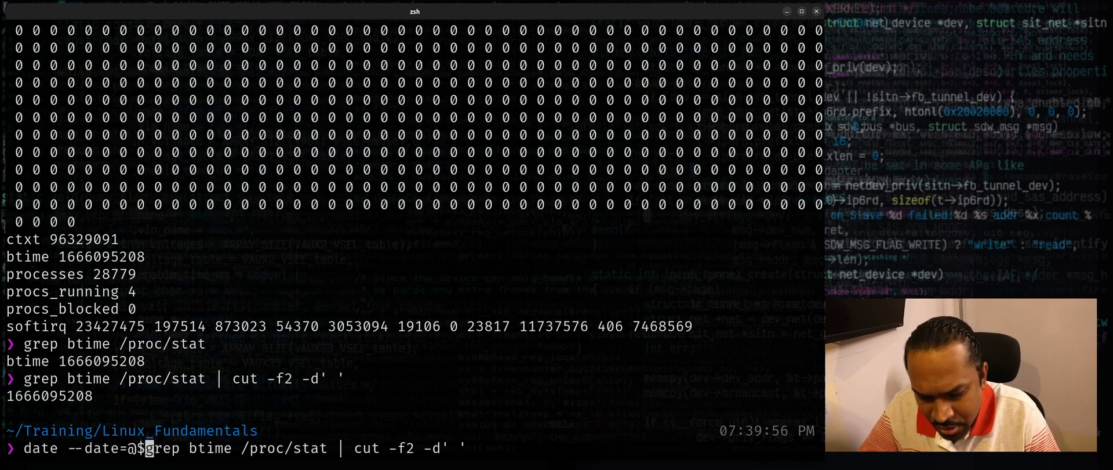
text(()
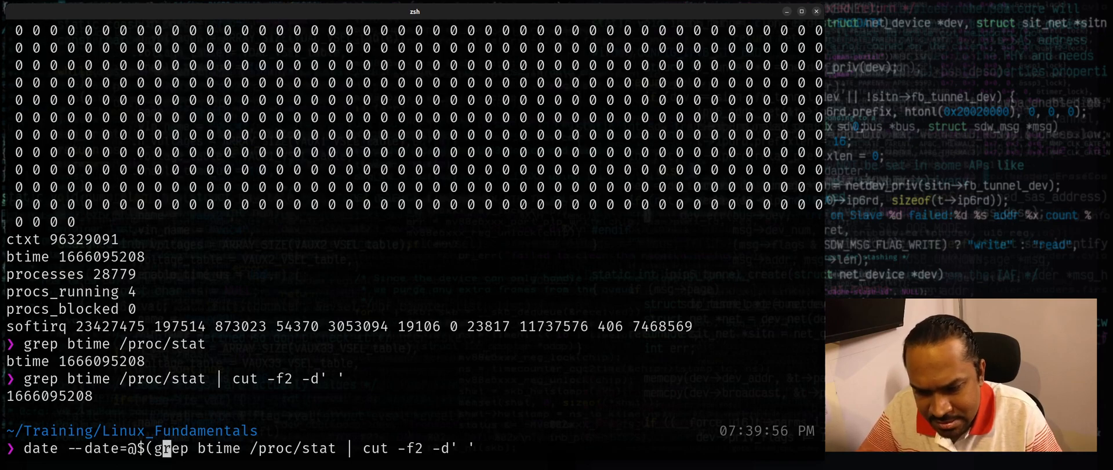
text())
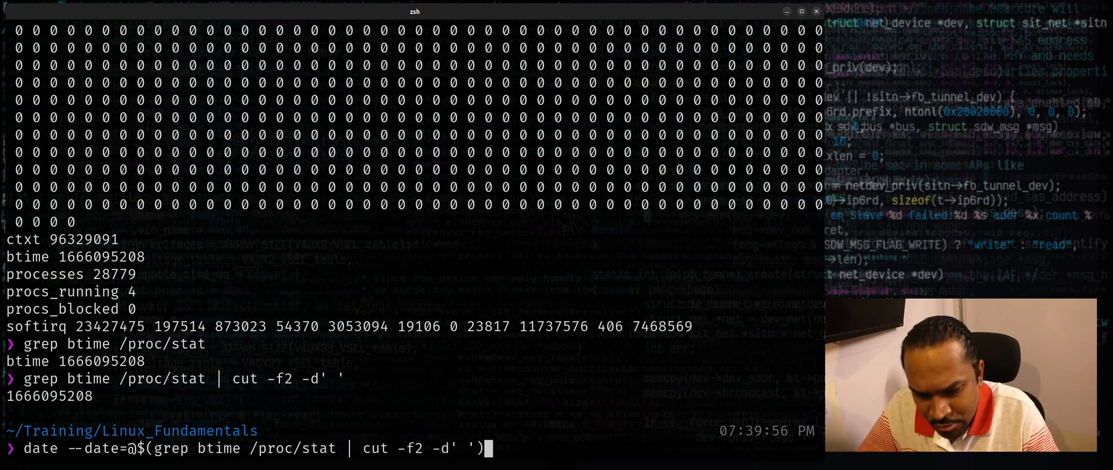
key(Return)
text(date)
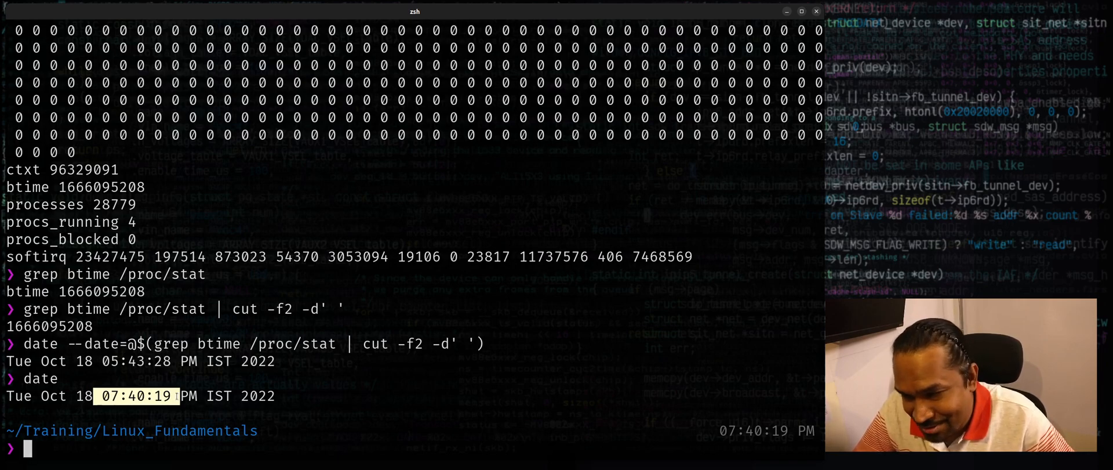
text(upt)
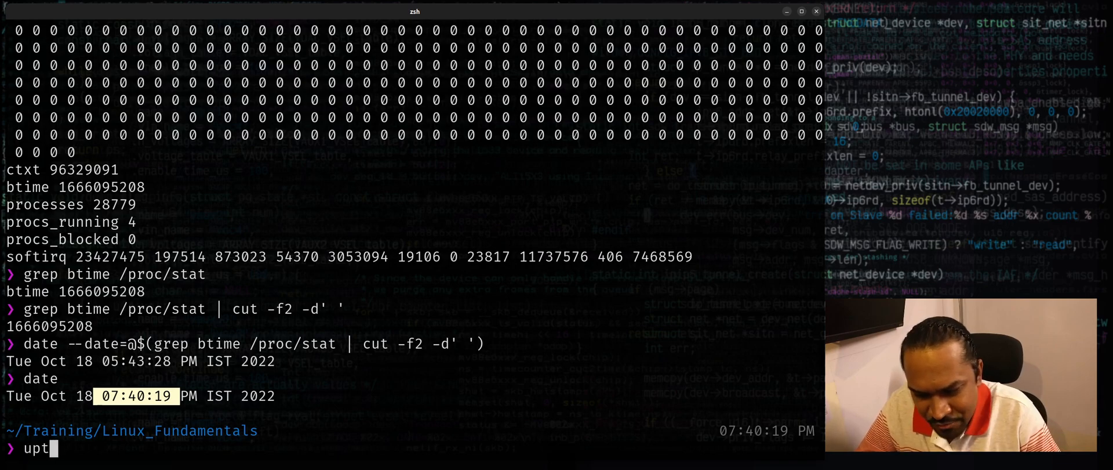
key(Return)
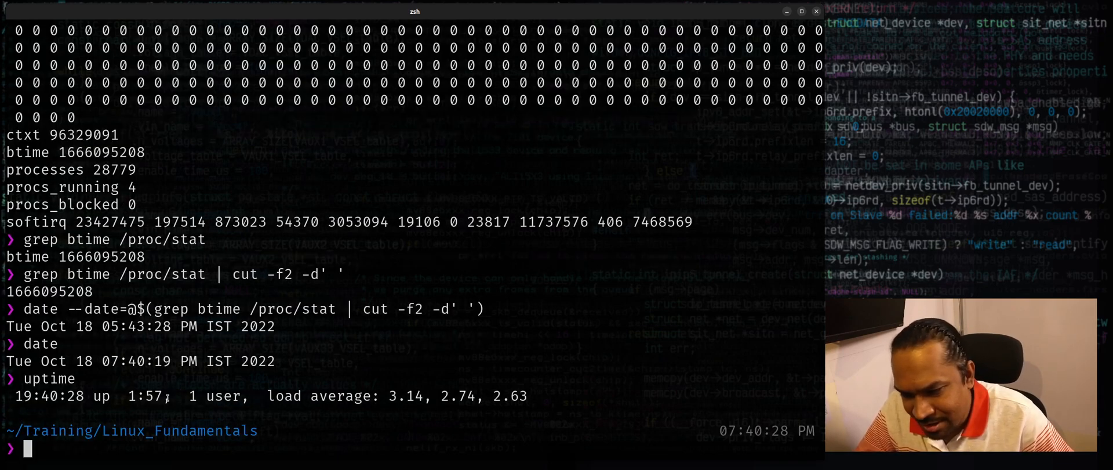
double_click(145, 396)
text(uptime -s)
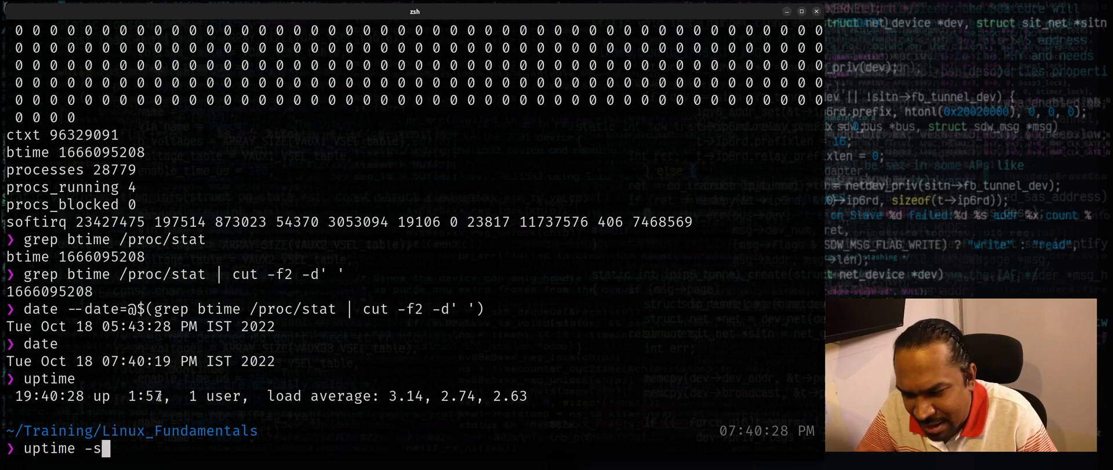
key(Return)
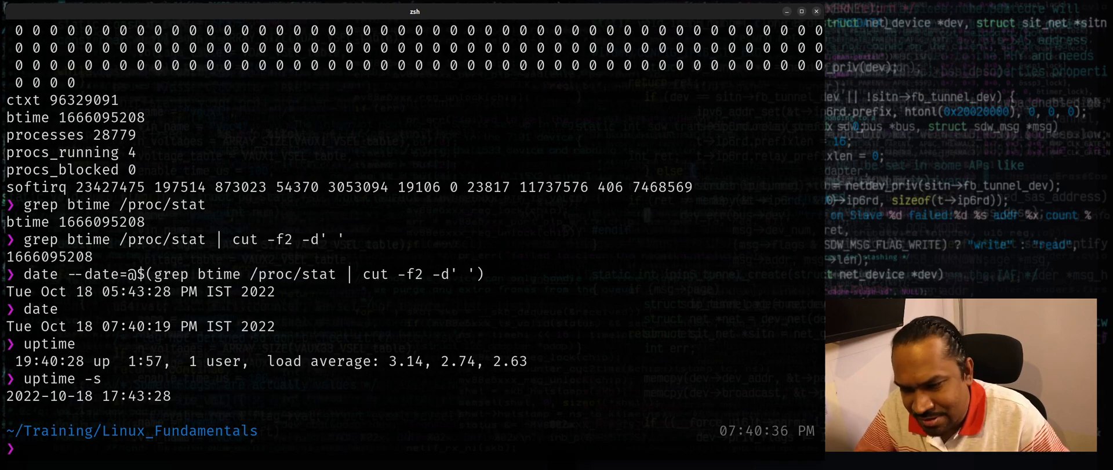